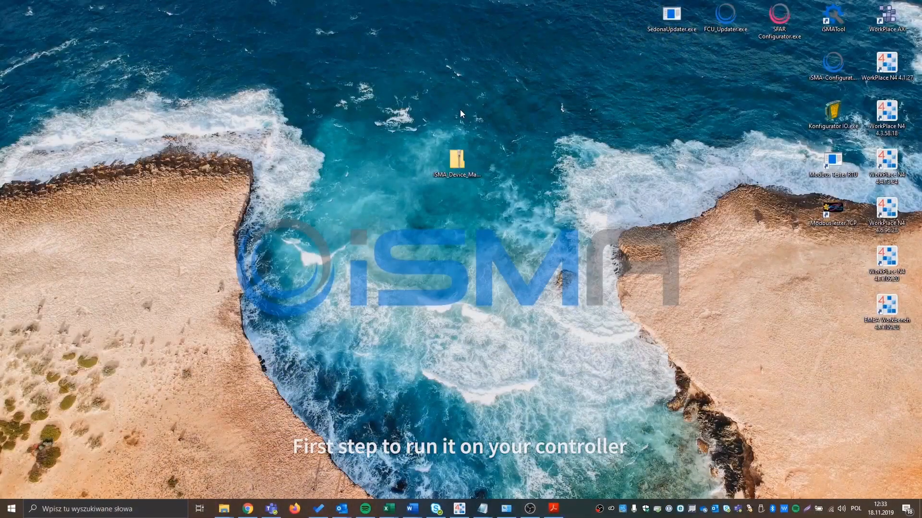
Open the ISMA_Device_Manager folder from the desktop
double_click(457, 158)
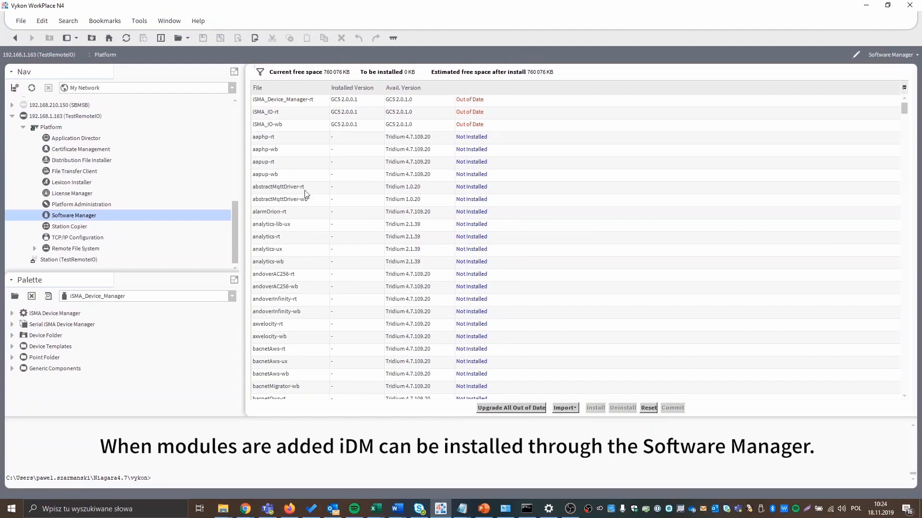
mouse_move(282, 120)
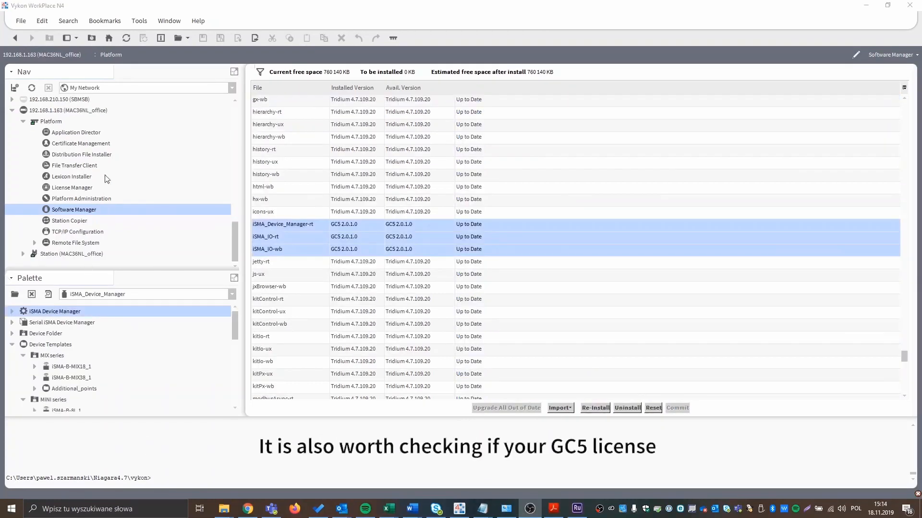
View the GC5.license details in License Manager, confirm it never expires, and close them
click(72, 187)
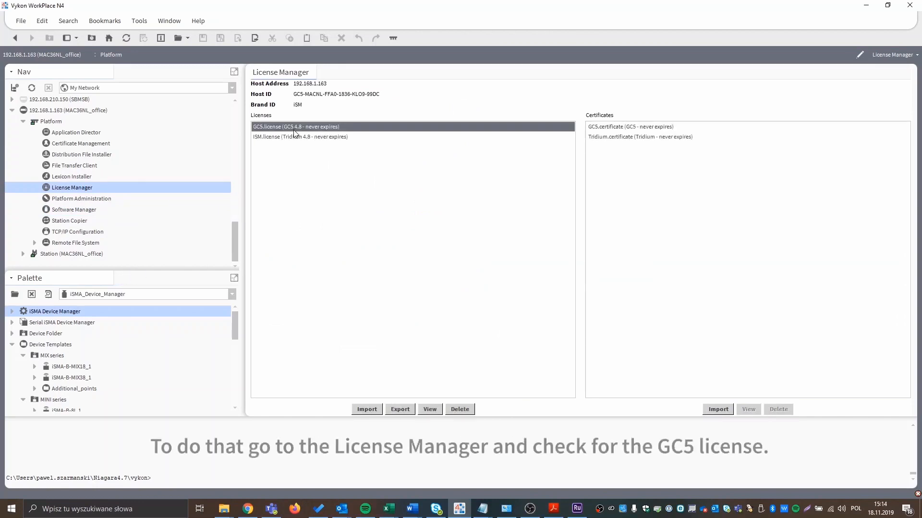
click(429, 409)
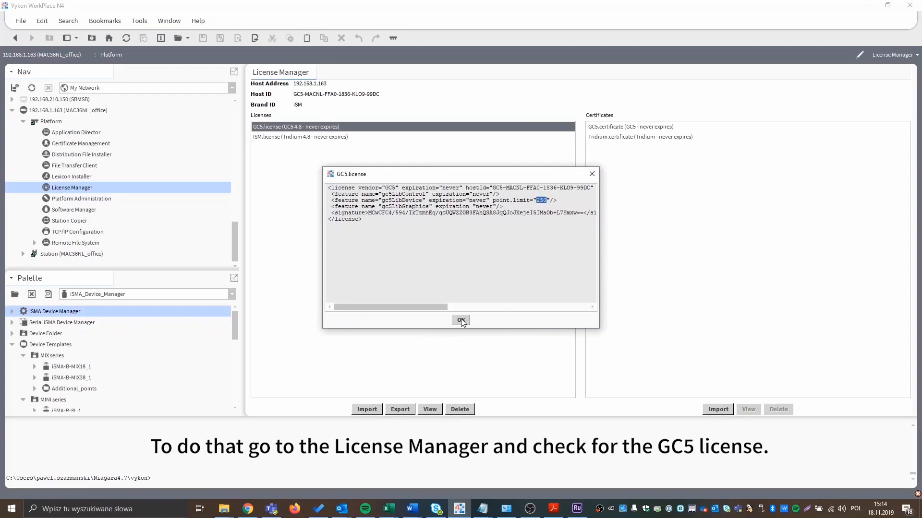
click(459, 321)
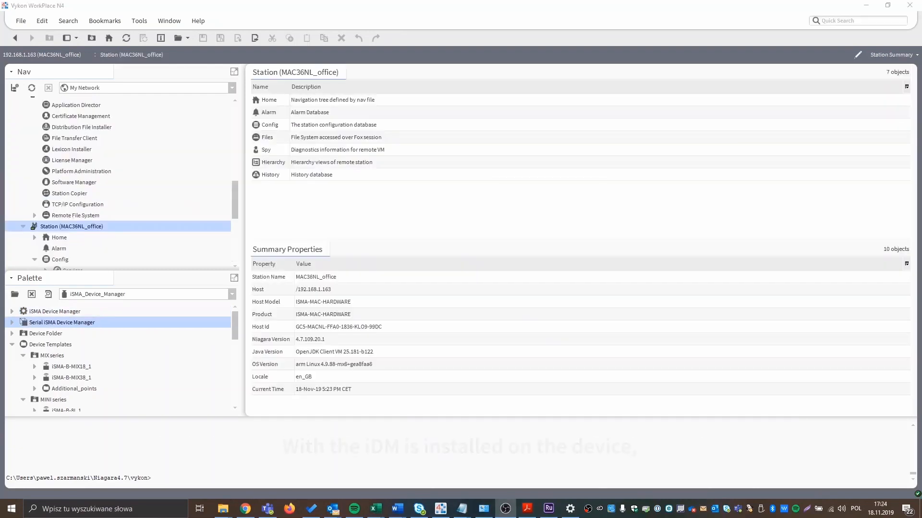
Open the iSMA Device Manager view under the MAC36NL_office station's Config
scroll(down, 3)
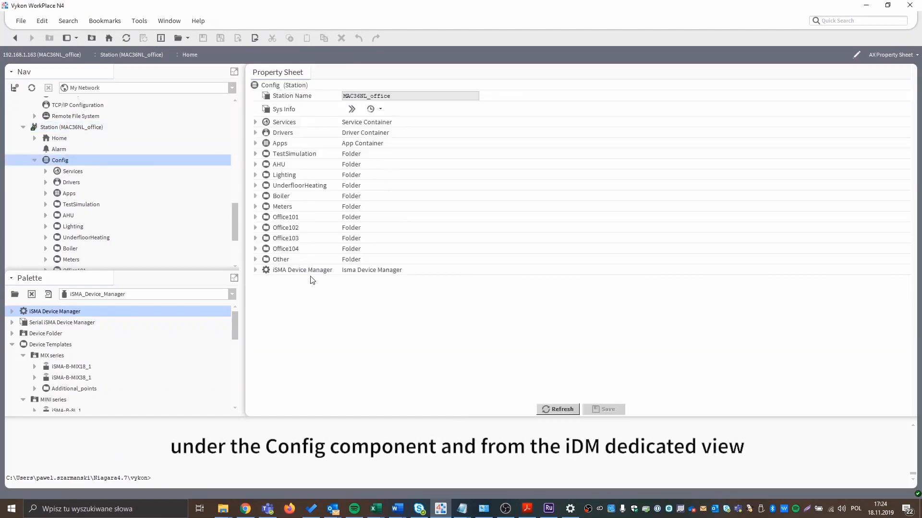
double_click(303, 270)
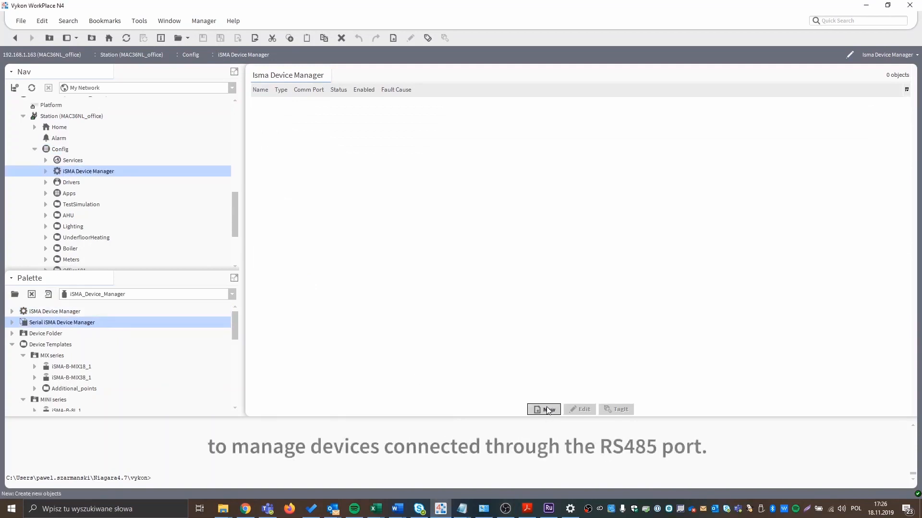
Add a new SerialIsmaDeviceManager on COM1 at 115200 baud with status ok
click(543, 409)
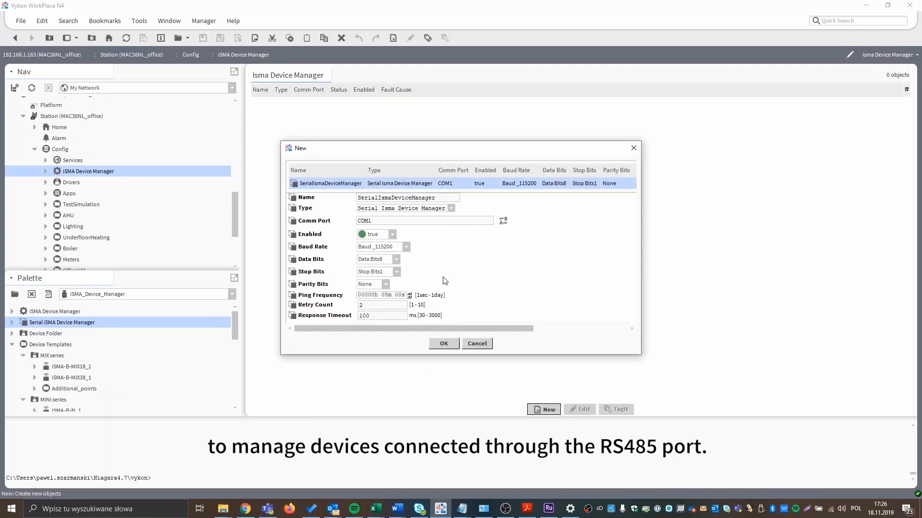
mouse_move(370, 233)
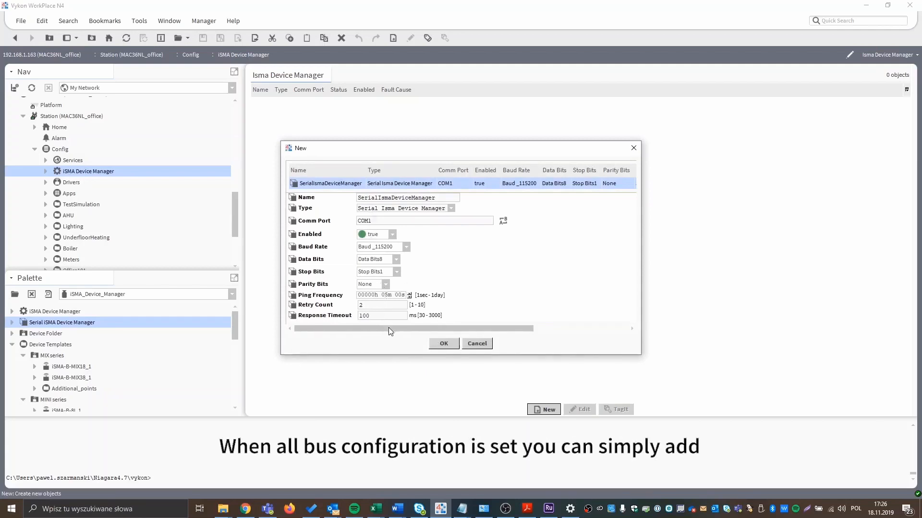
click(444, 344)
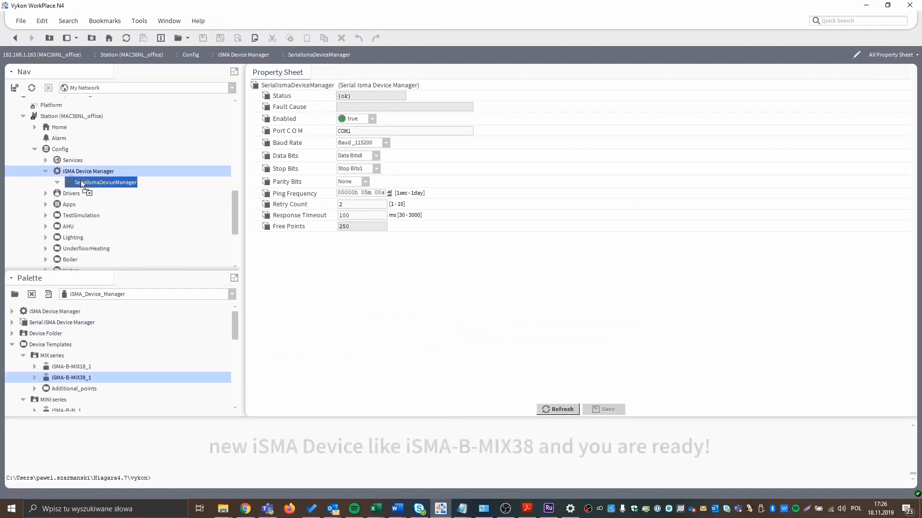